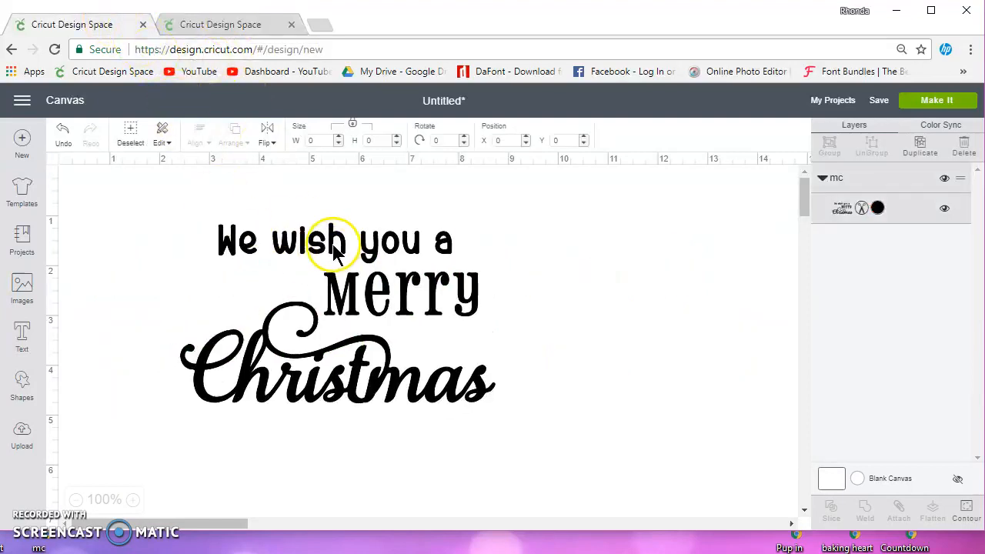
Select the uploaded Merry Christmas phrase and change its layer colour from black to red.
left_click(335, 242)
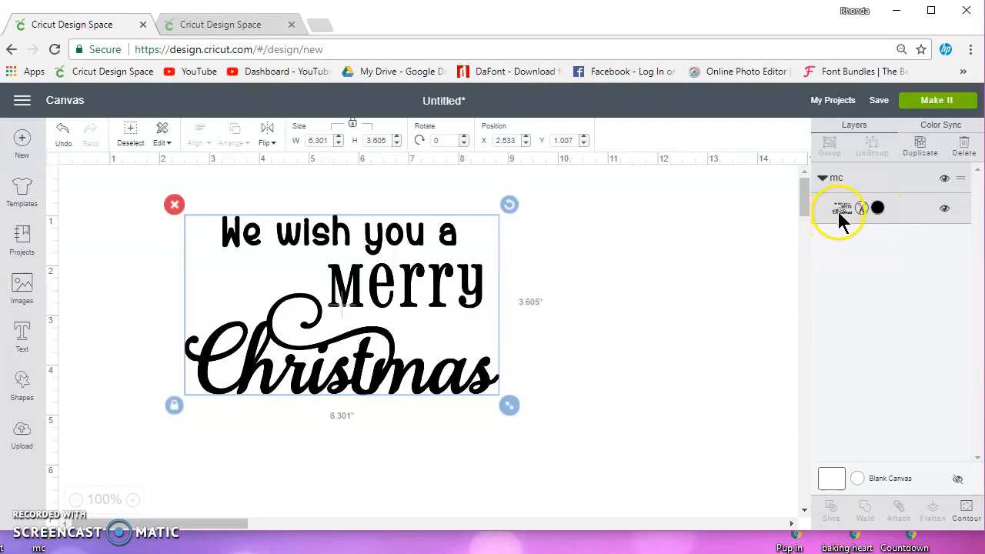
left_click(878, 208)
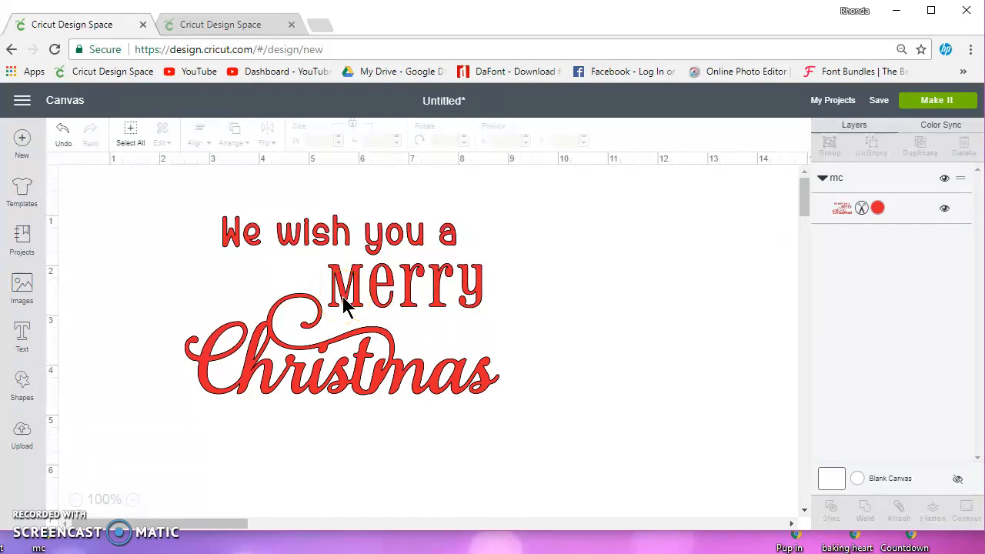
mouse_move(212, 493)
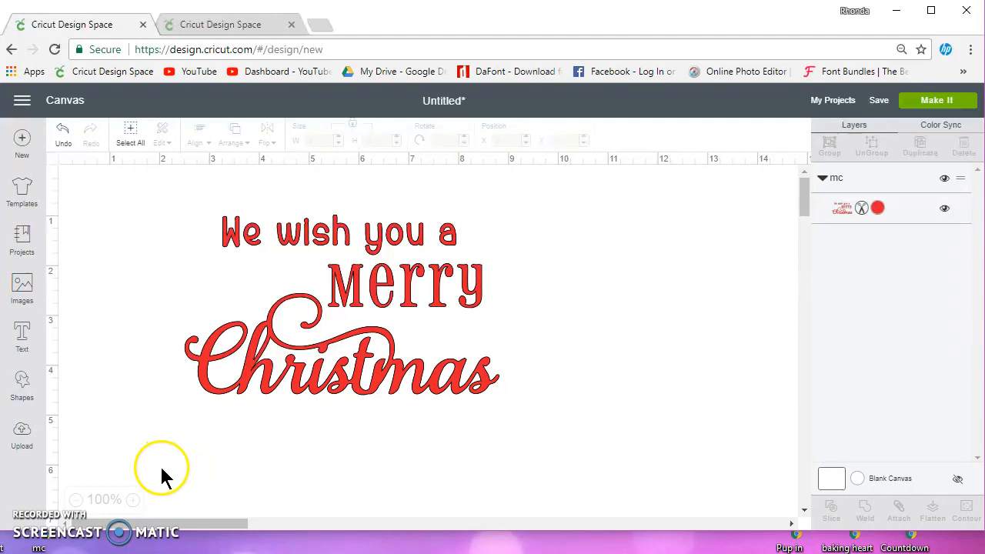
Add a square, stretch it over the whole phrase, and slice the phrase out of it.
left_click(22, 435)
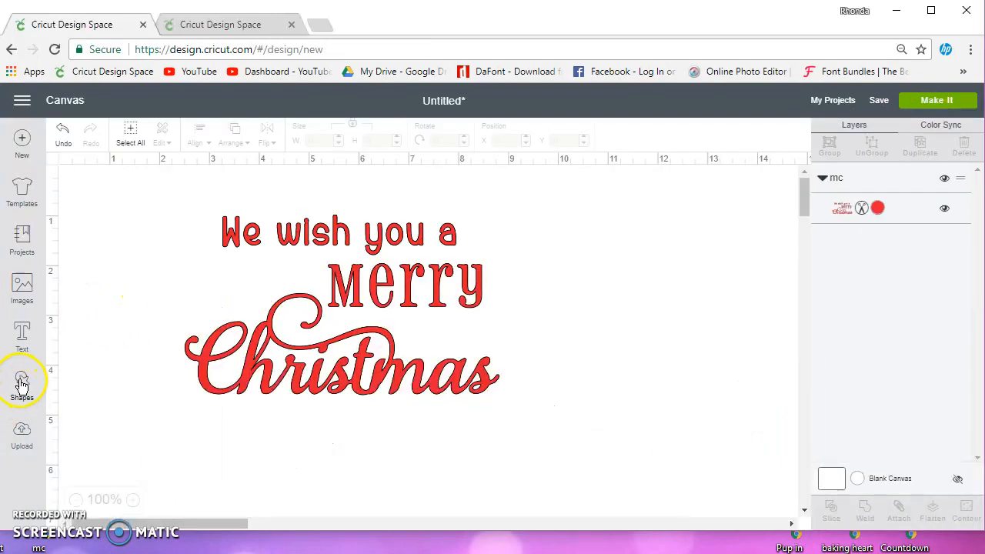
left_click(21, 385)
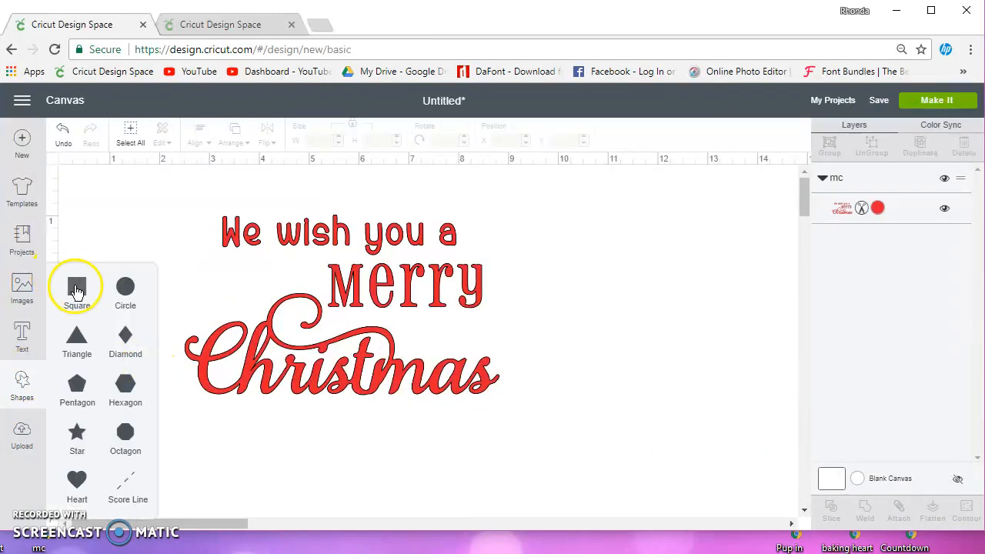
left_click(77, 286)
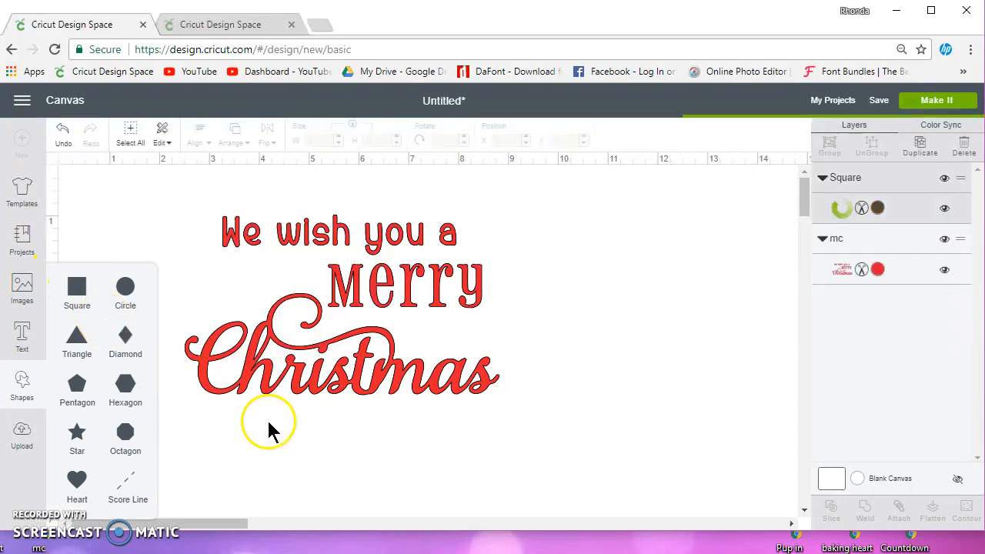
left_click(77, 287)
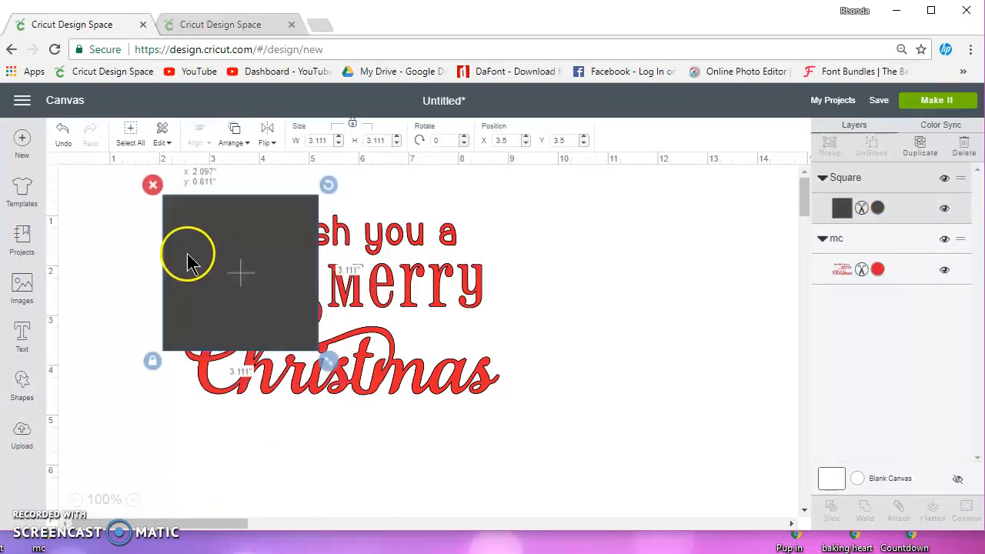
left_click_drag(331, 361, 599, 429)
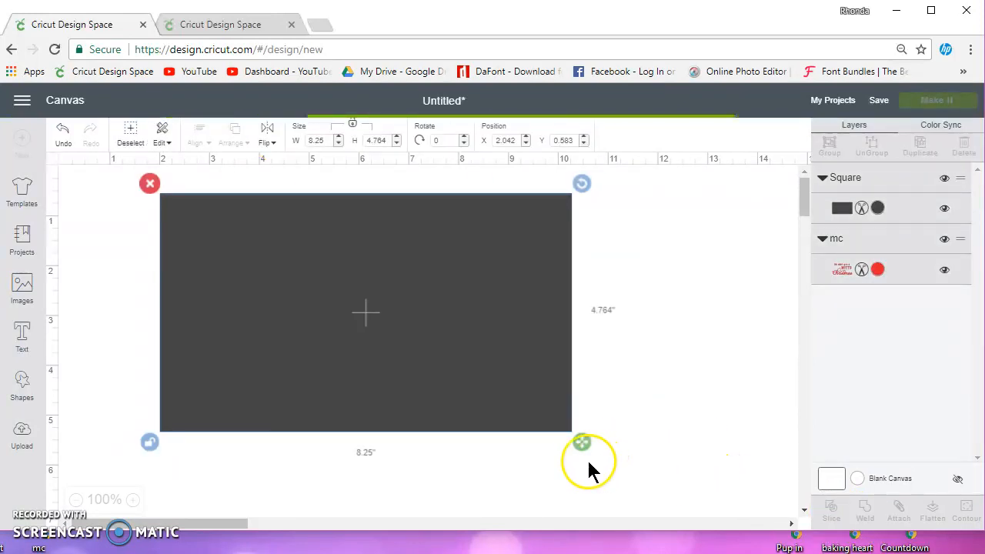
left_click(831, 510)
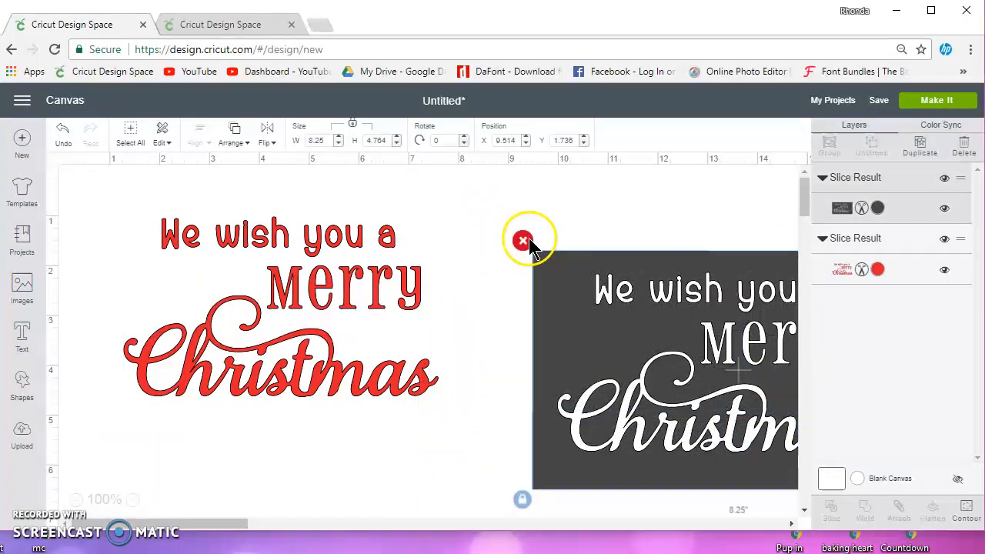
Delete the sliced rectangle, slice Merry out with a new square, and colour it teal.
left_click(523, 240)
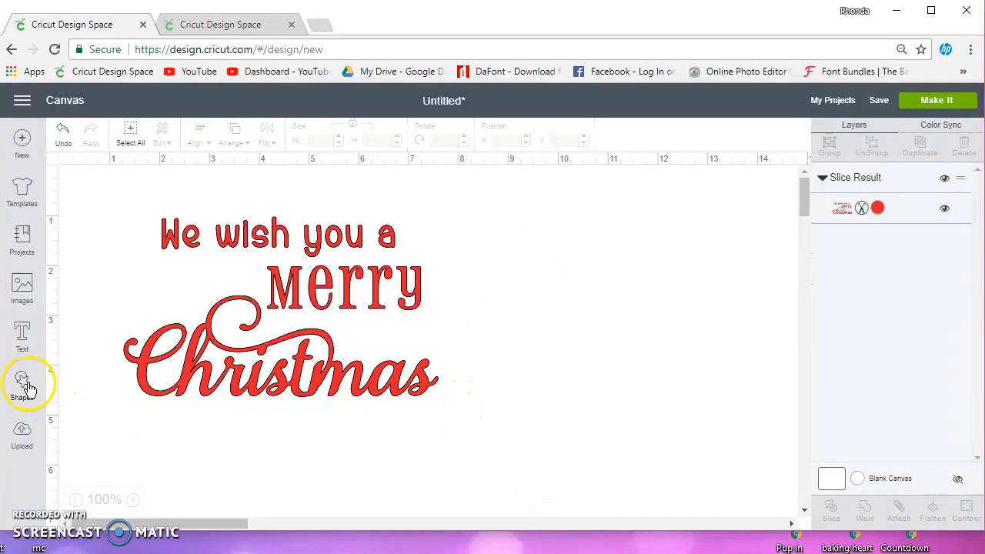
left_click(21, 384)
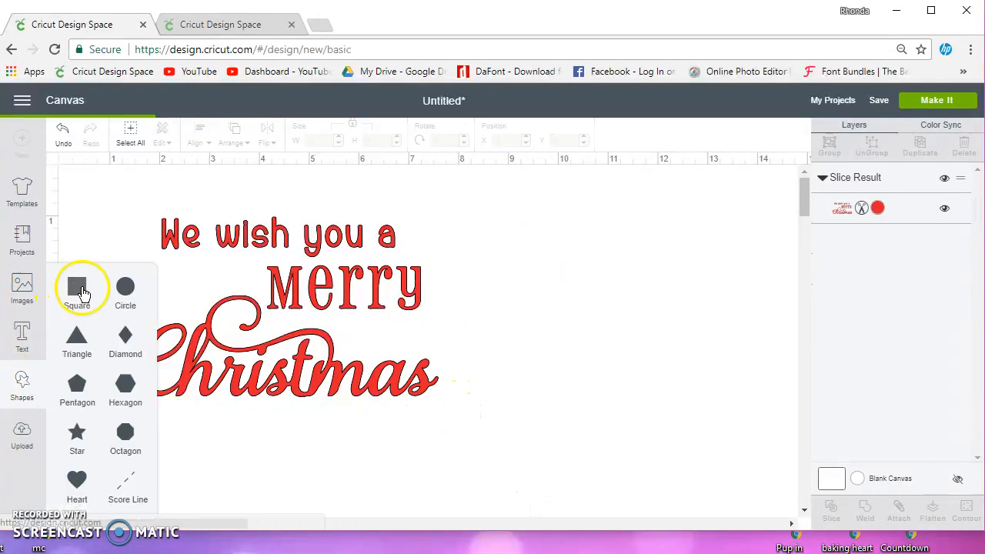
left_click(77, 286)
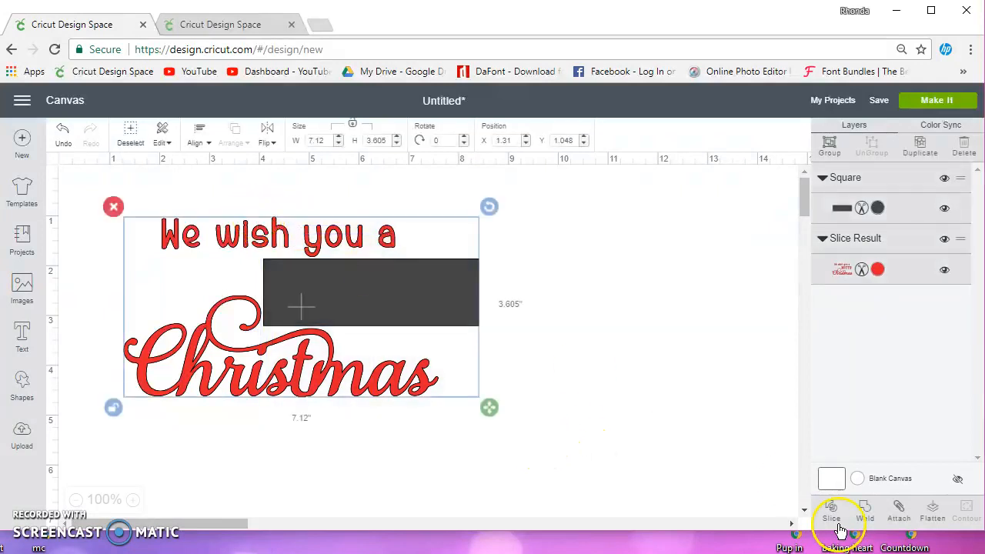
left_click(830, 512)
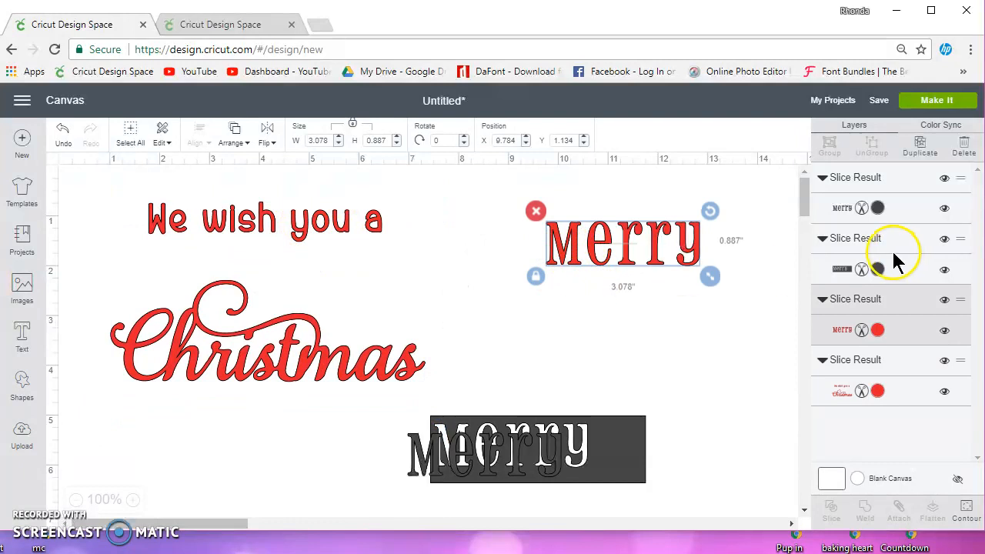
left_click(877, 208)
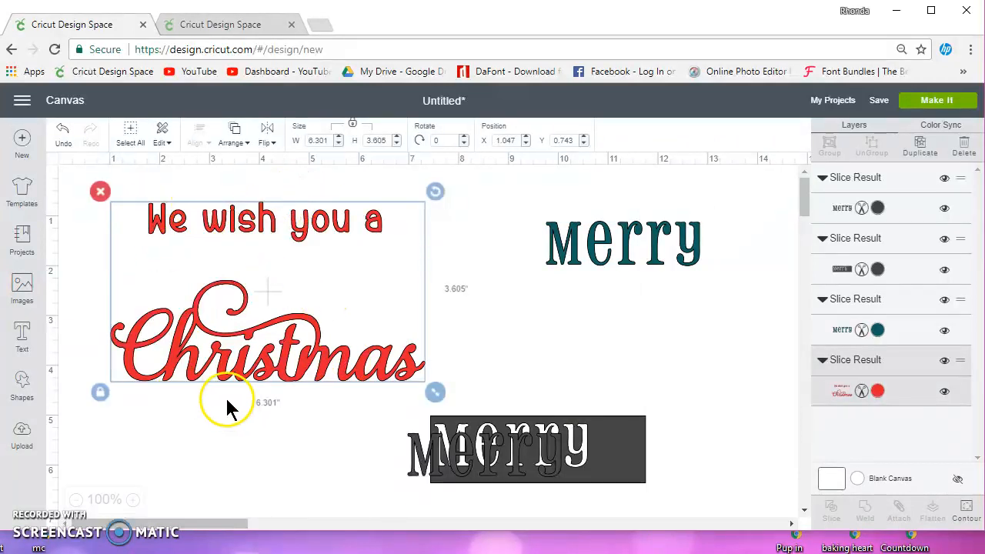
Slice out 'We wish you a' and 'Christmas' with squares, recolour them, and delete all layers.
left_click(21, 381)
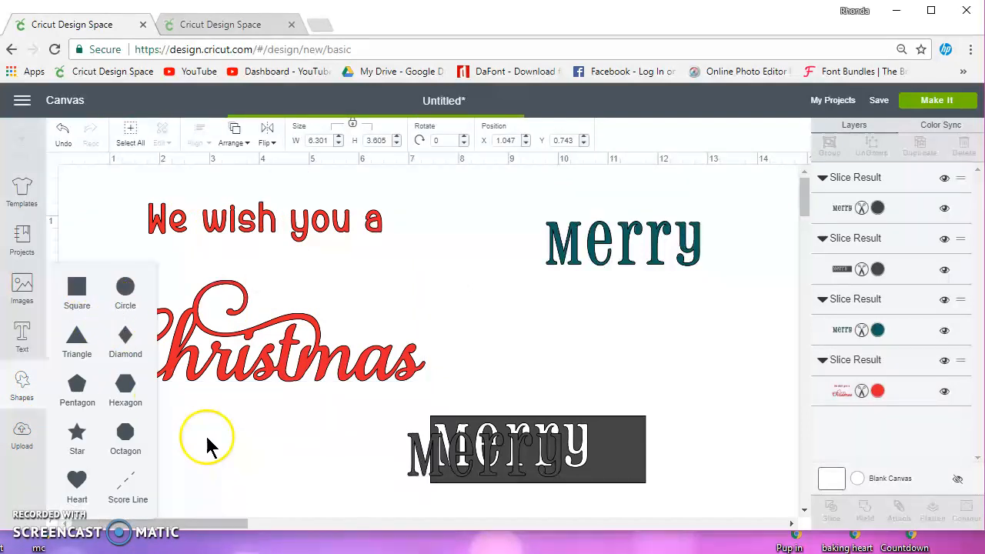
left_click(76, 292)
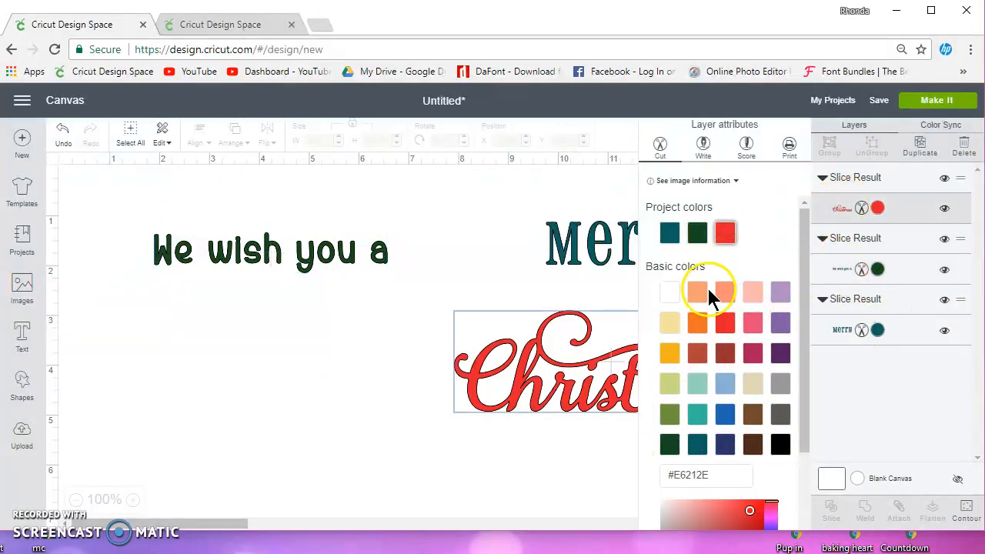
left_click(696, 290)
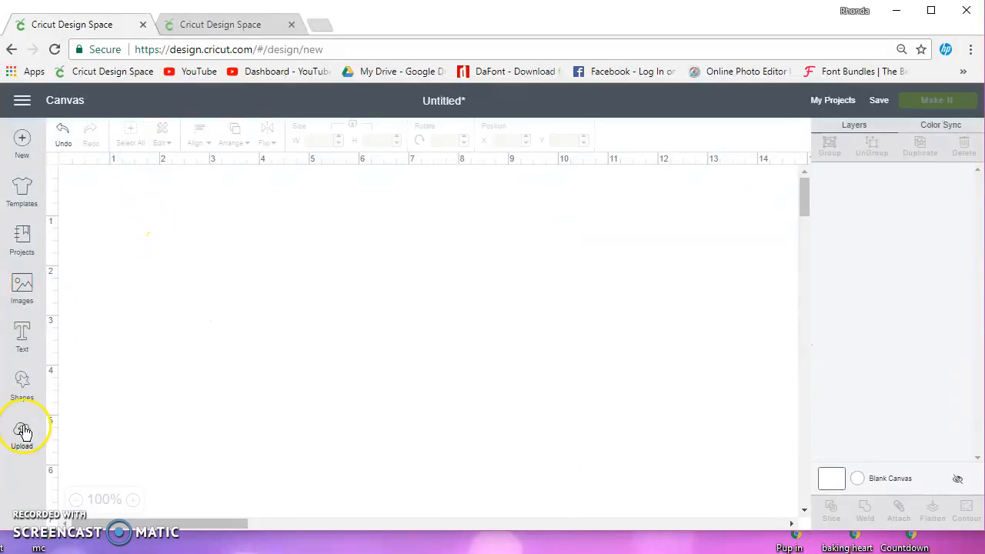
Re-upload the black phrase image and drag it larger to about 7.94 inches wide.
left_click(22, 434)
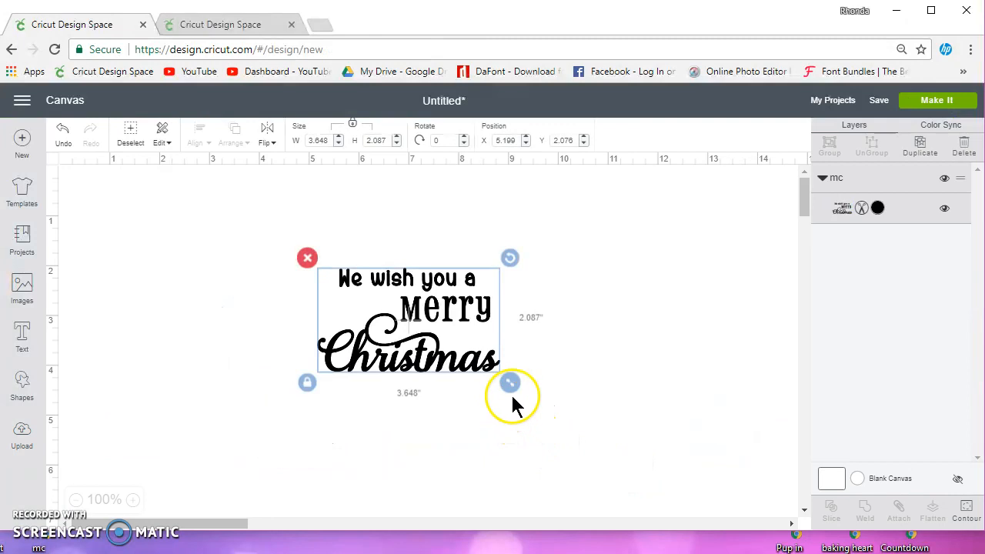
left_click_drag(510, 383, 546, 445)
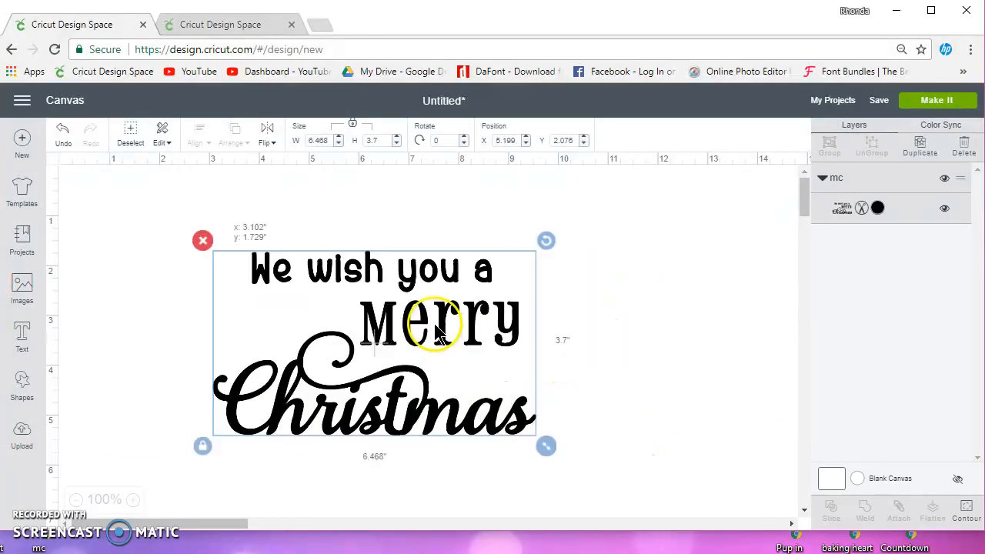
left_click_drag(547, 446, 585, 443)
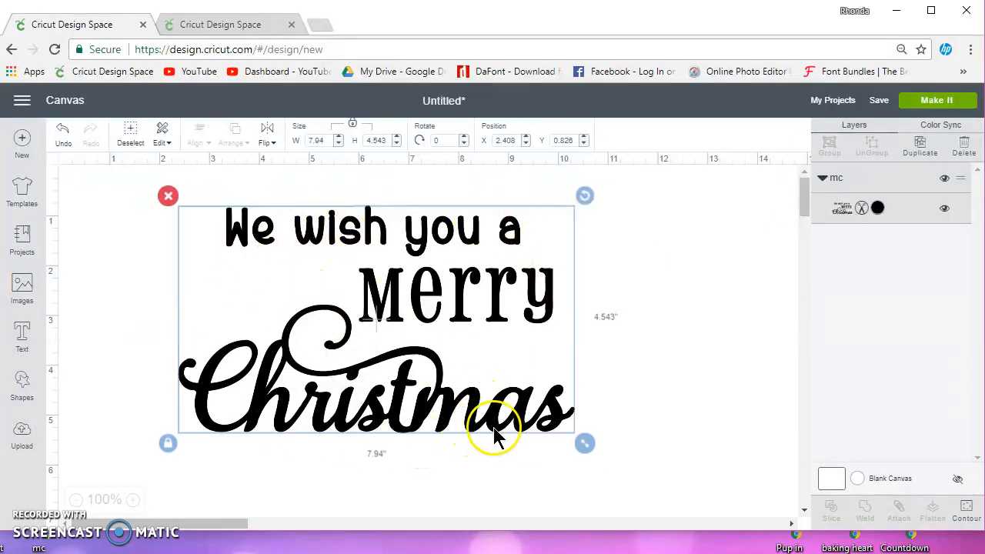
mouse_move(516, 404)
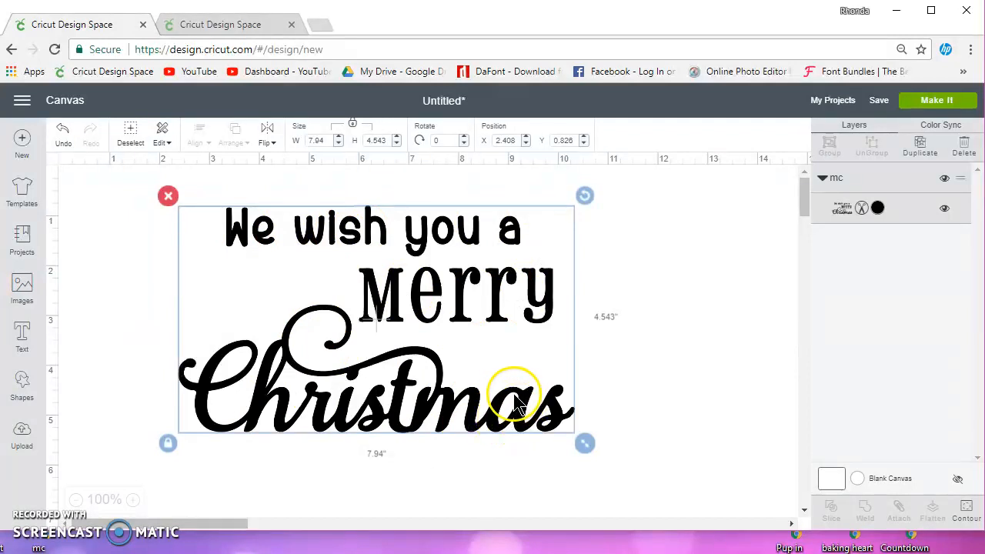
mouse_move(369, 427)
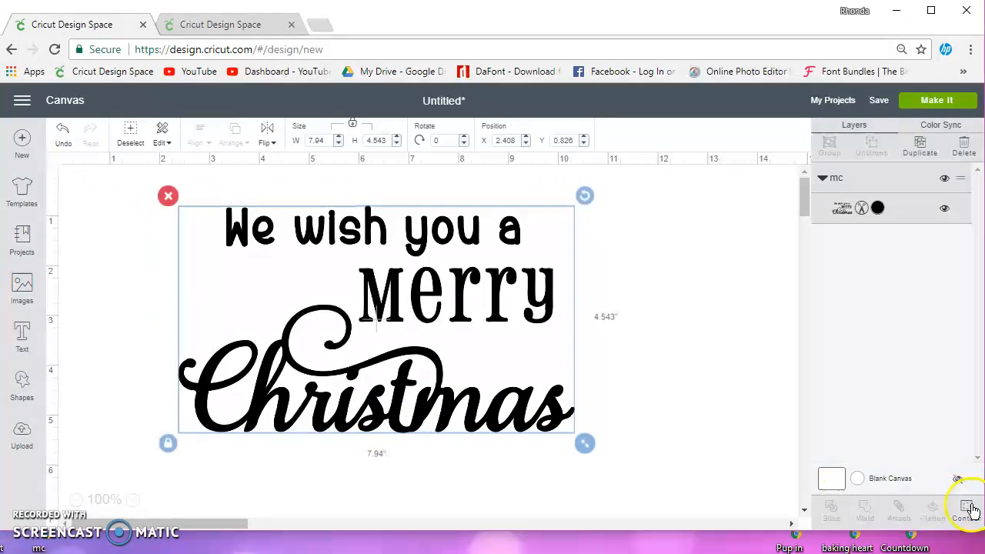
Hide the cut contours of the letters in 'We wish you a'.
left_click(964, 508)
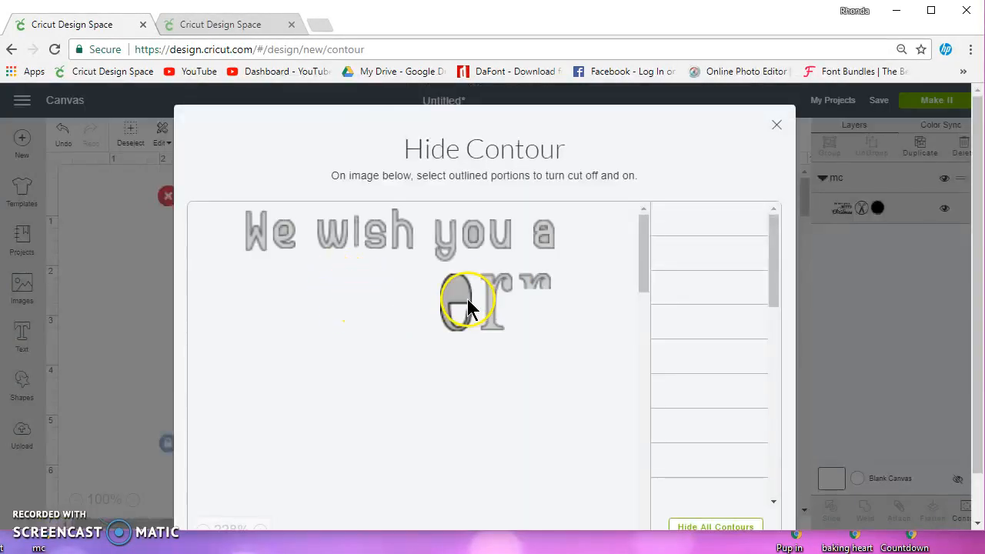
scroll("down", 3)
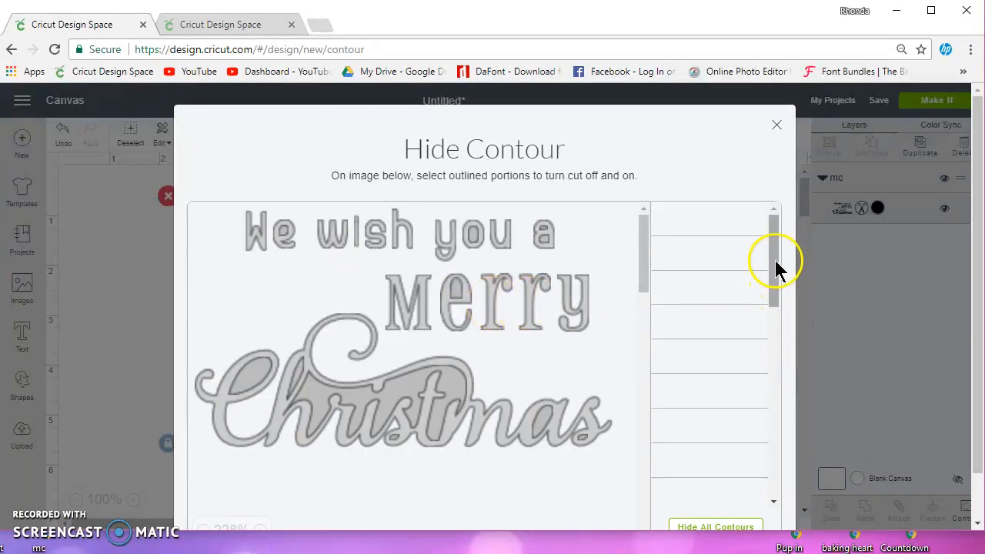
scroll("down", 3)
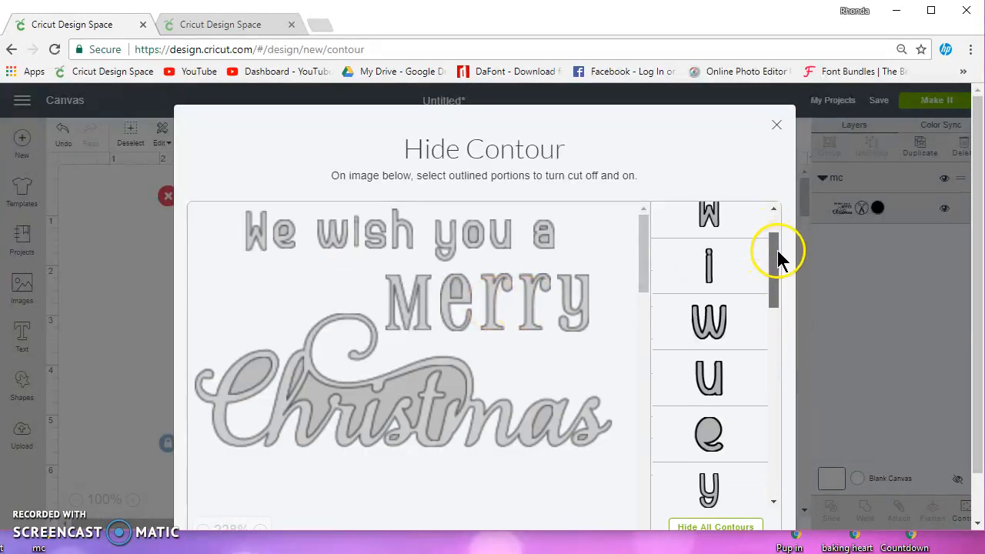
left_click_drag(775, 250, 775, 435)
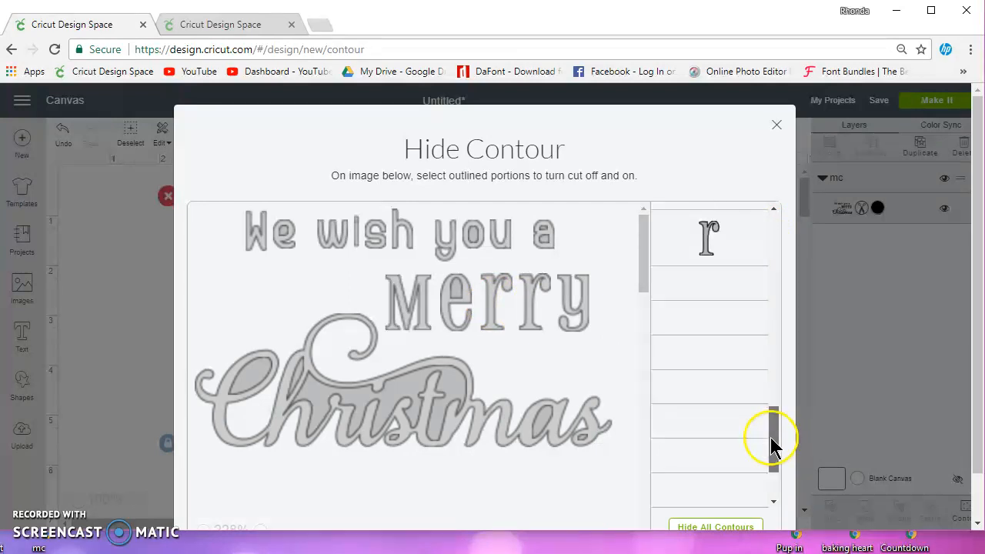
left_click_drag(772, 431, 772, 469)
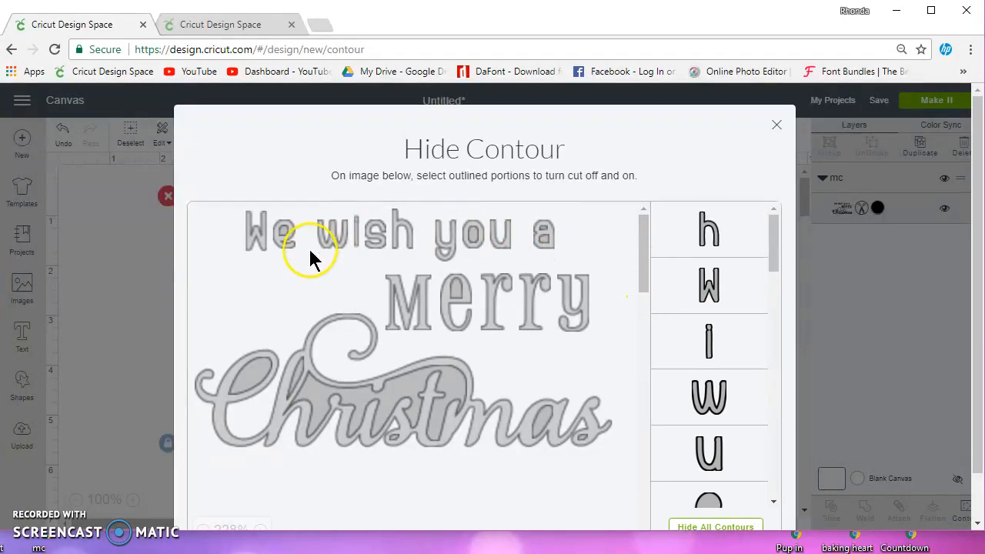
left_click(262, 235)
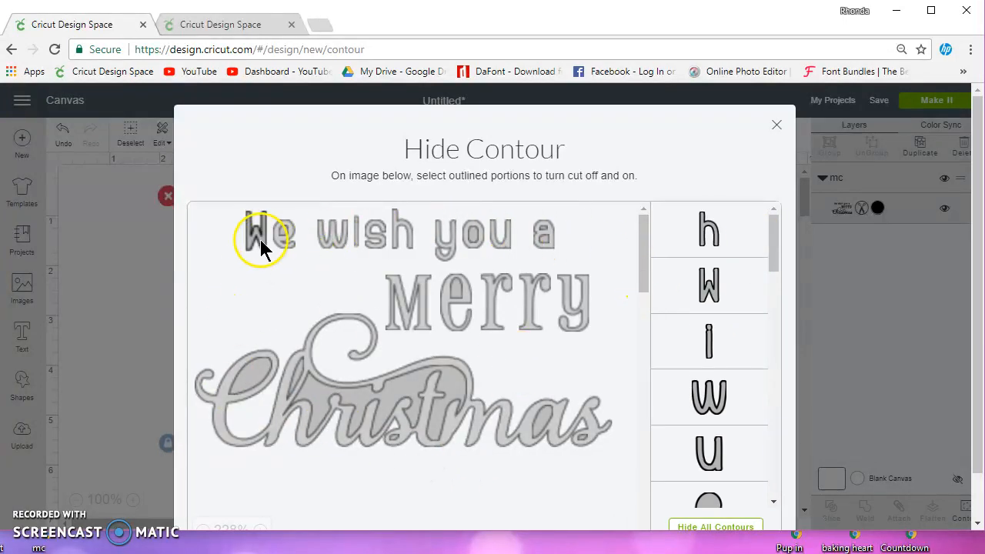
left_click(258, 232)
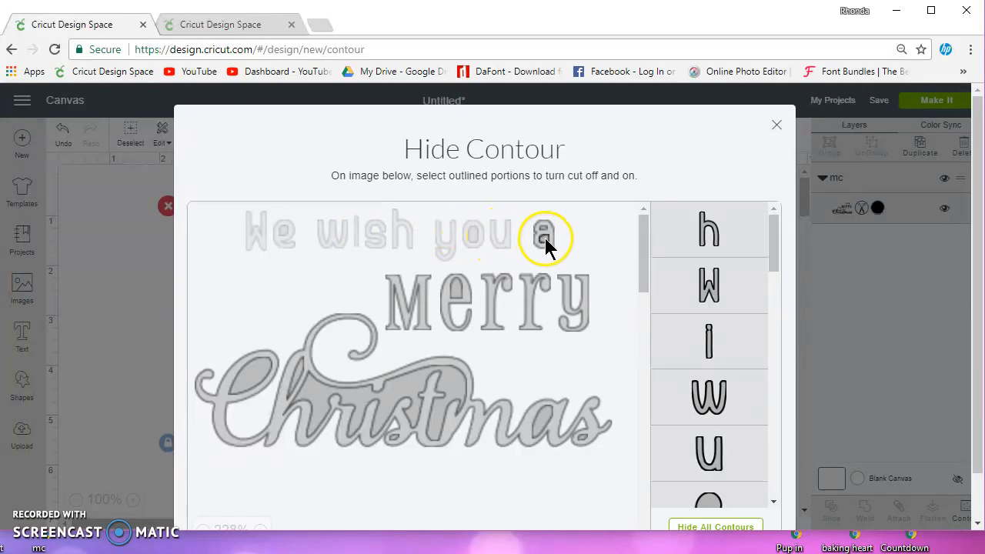
left_click(544, 235)
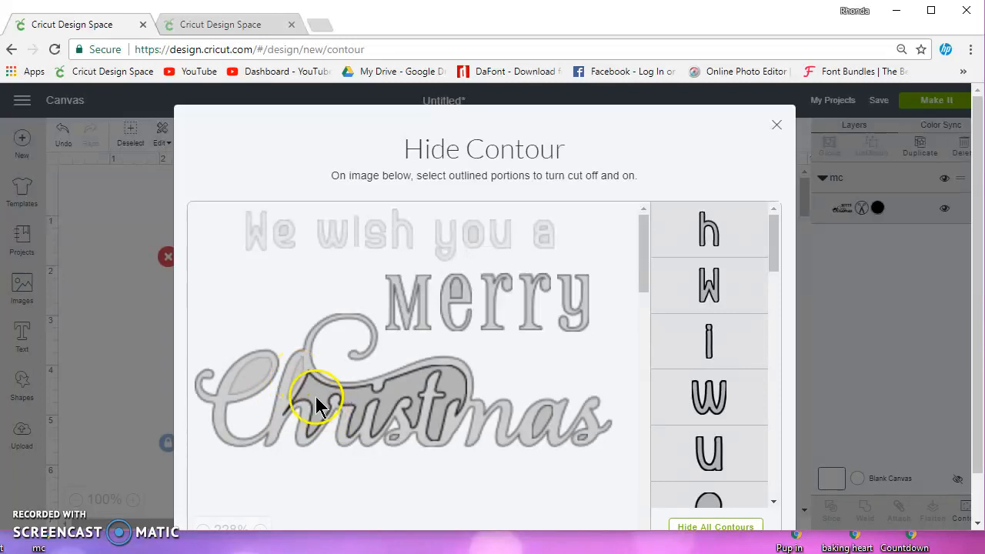
Hide every Christmas contour, leaving only Merry, and close the Contour dialog.
left_click(320, 396)
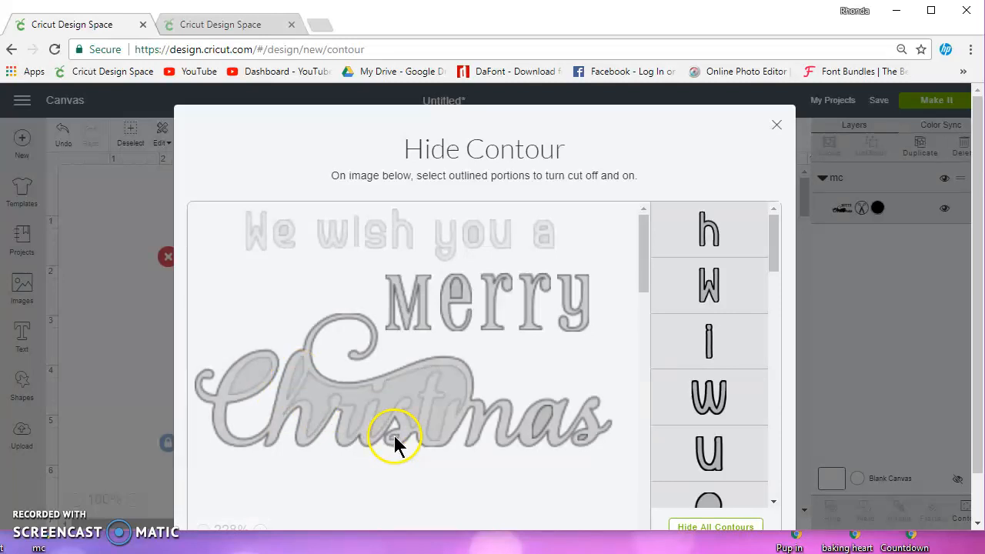
left_click(396, 442)
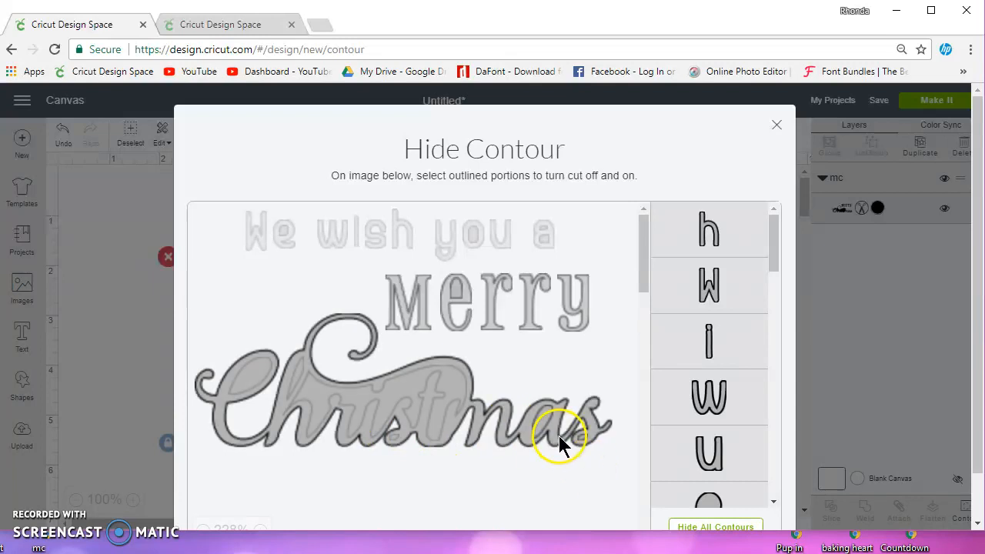
left_click(562, 442)
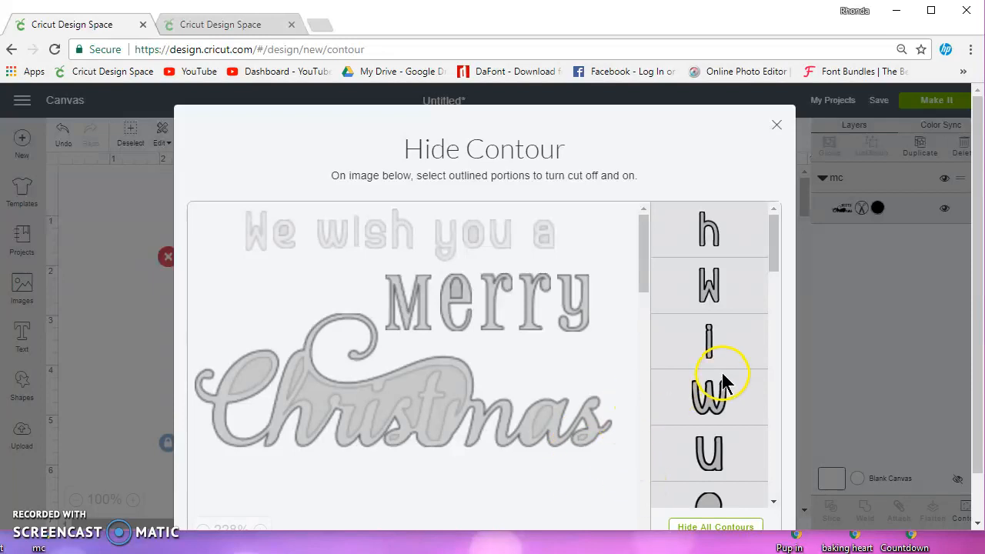
scroll("down", 3)
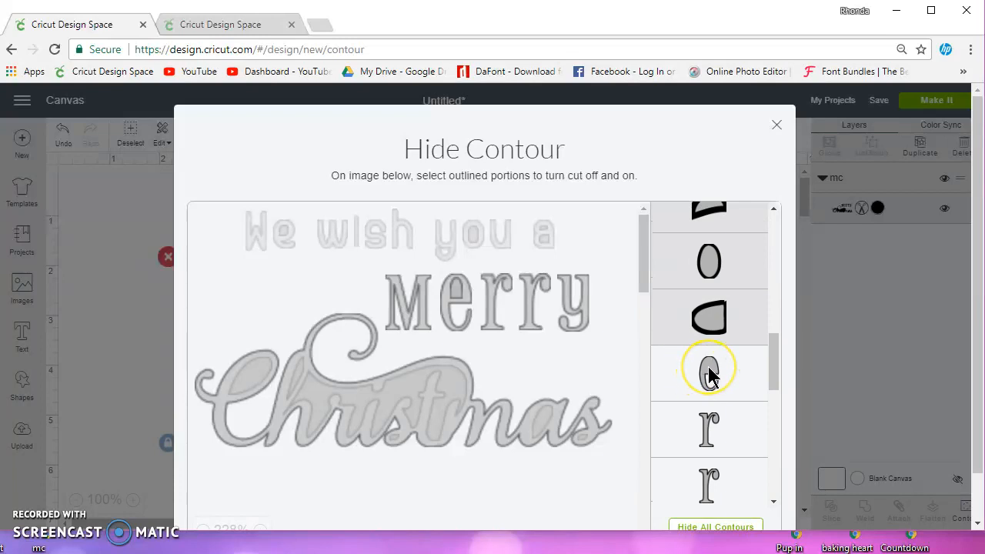
scroll("down", 3)
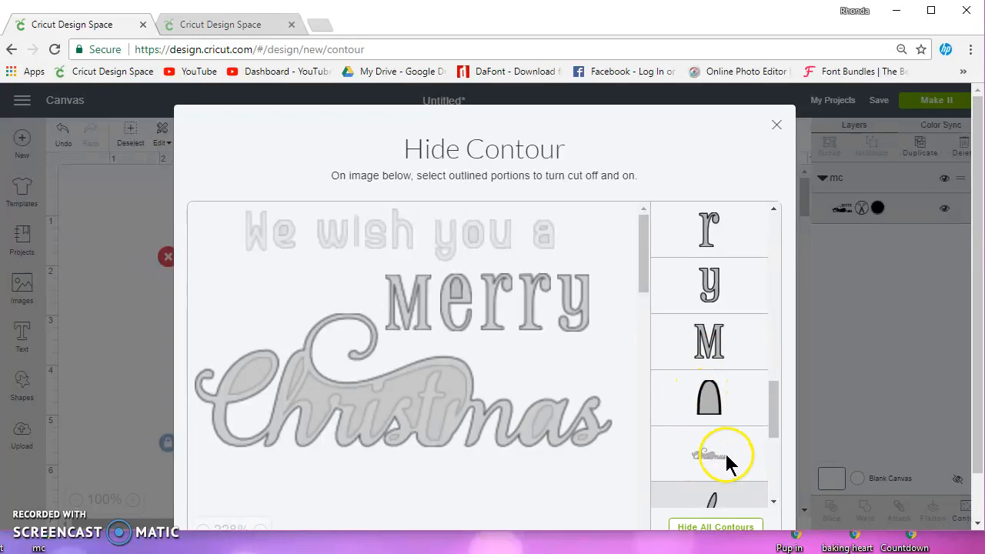
left_click(709, 454)
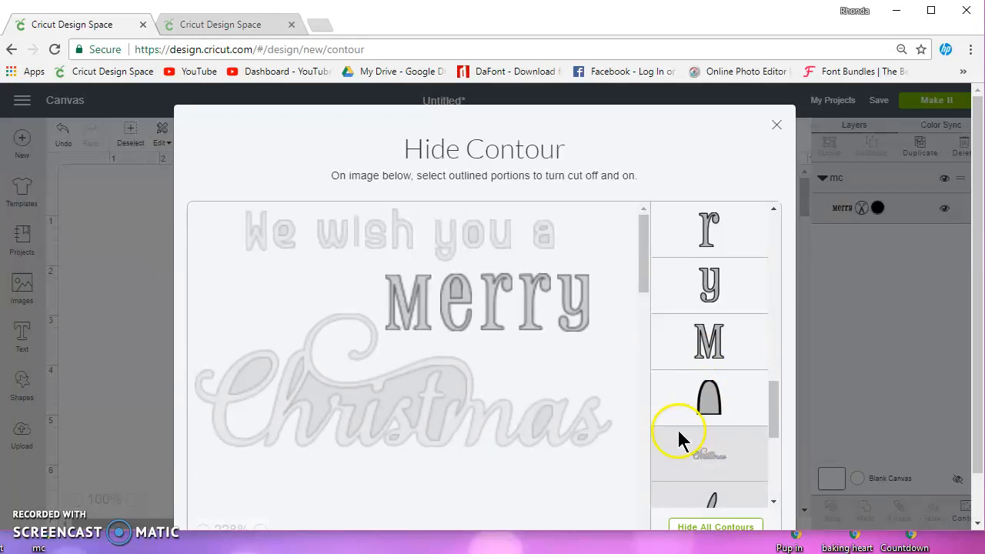
scroll("down", 3)
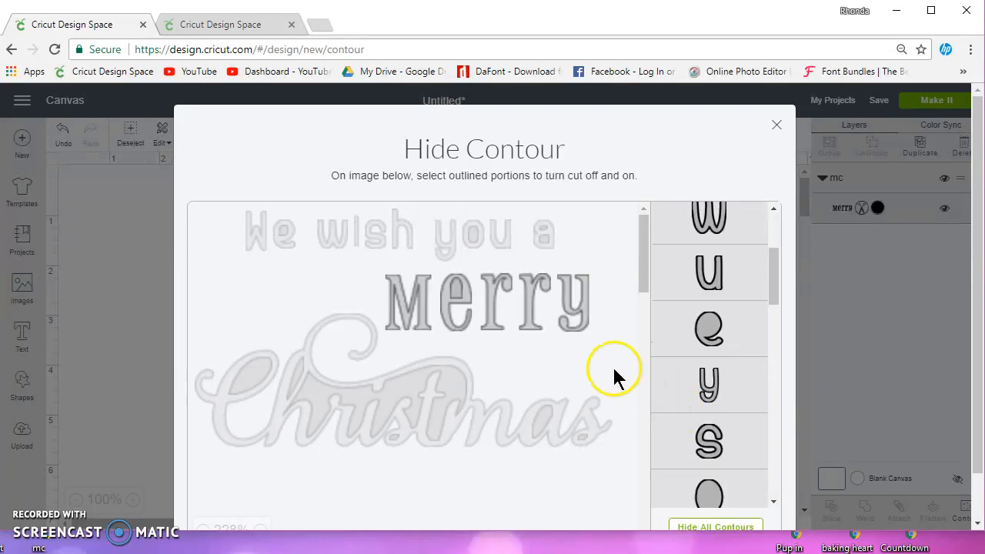
left_click(776, 124)
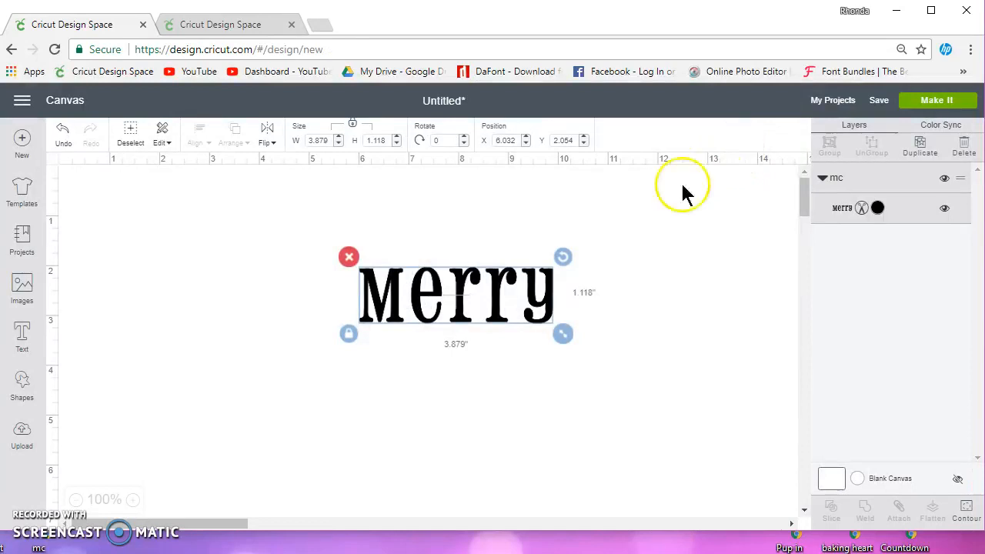
Shift Merry to the right, preview it on the cutting mat, and return to the canvas.
left_click_drag(456, 295, 575, 281)
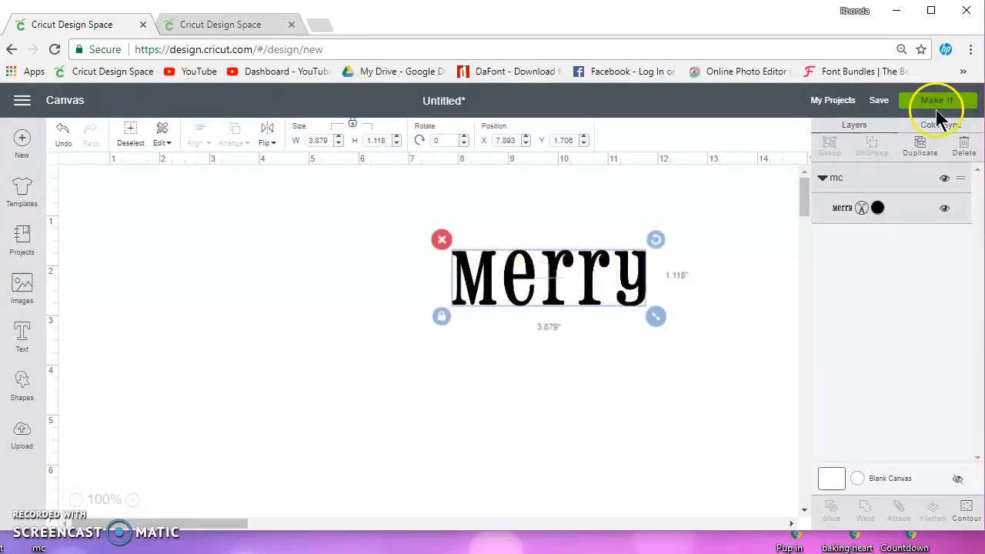
left_click(936, 100)
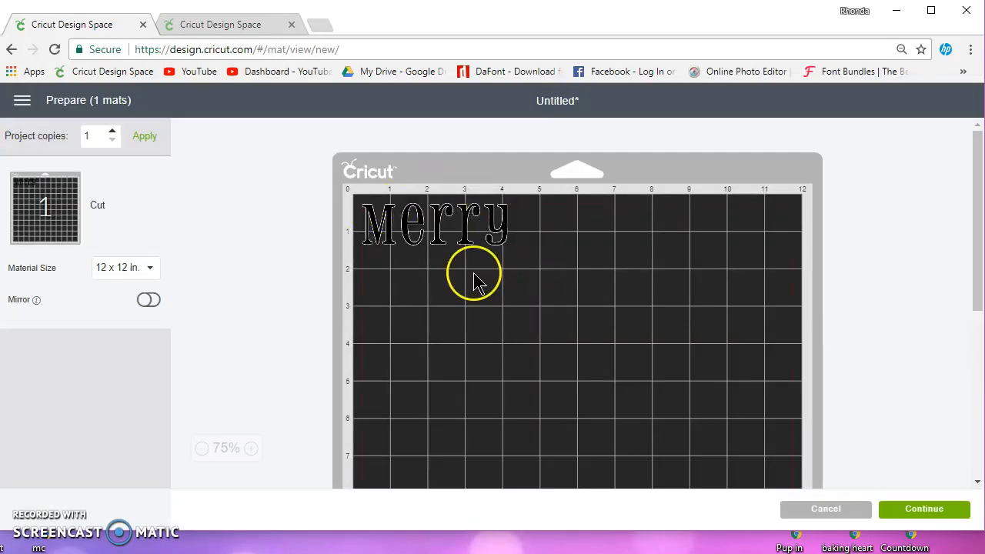
mouse_move(800, 439)
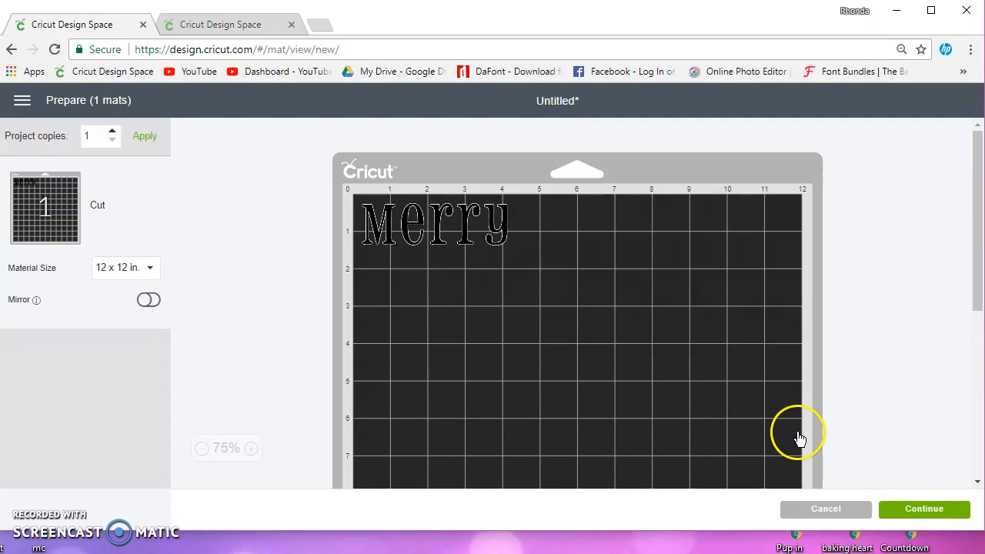
left_click(825, 509)
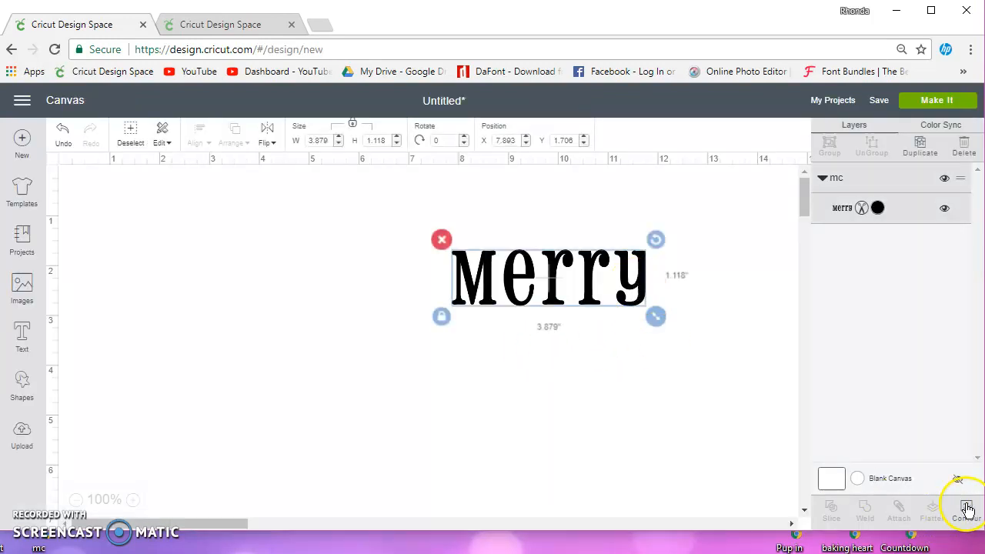
Show all contours again, then hide only the Merry letters and close the Contour dialog.
left_click(968, 509)
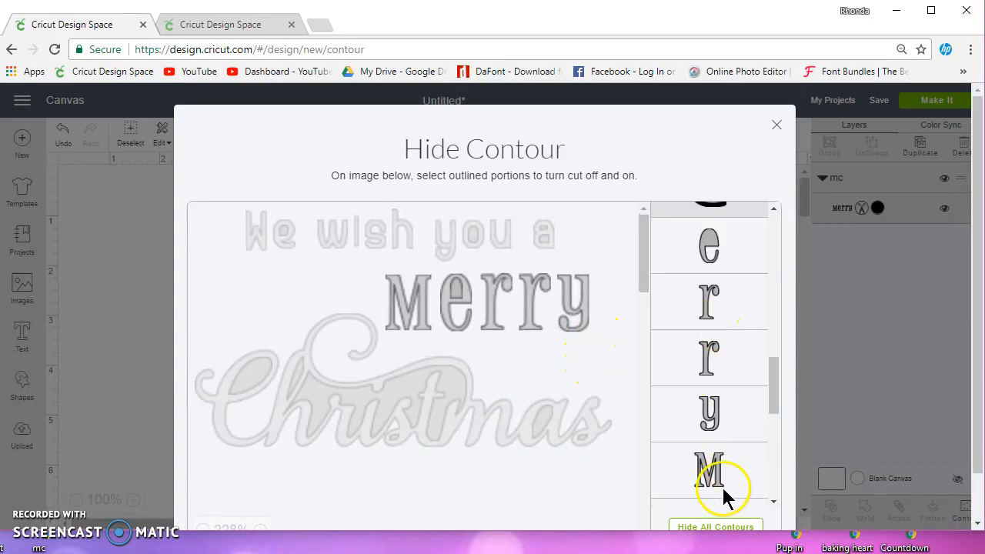
left_click(709, 470)
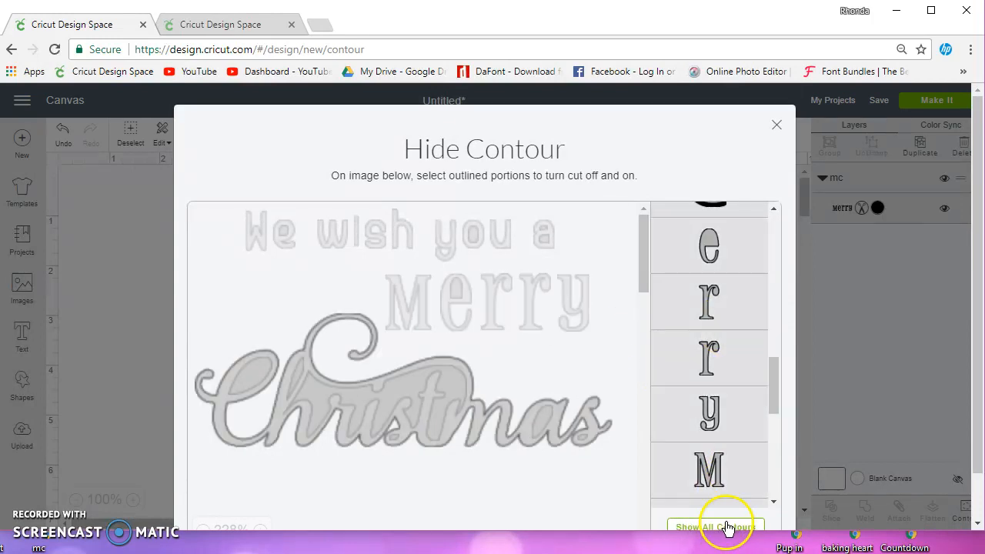
left_click(713, 527)
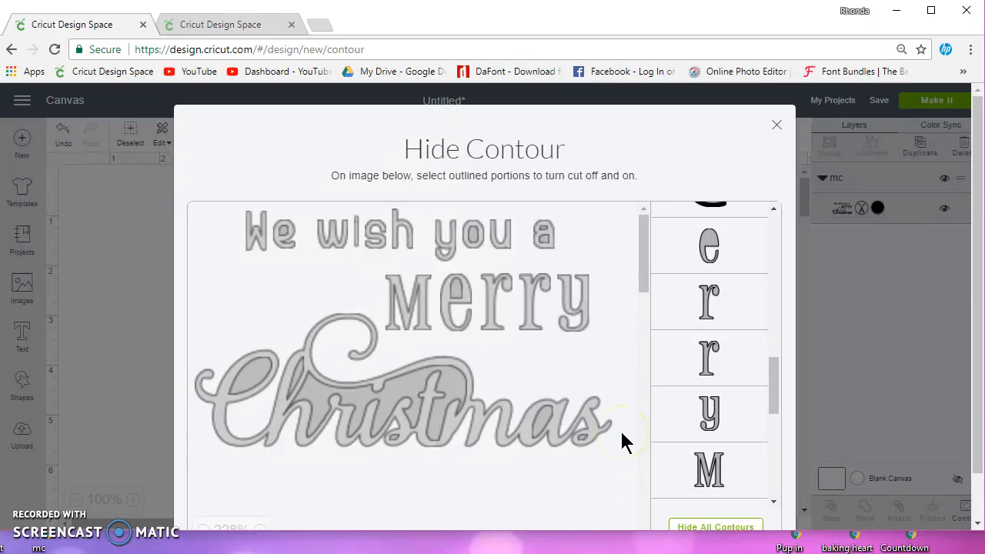
left_click(560, 302)
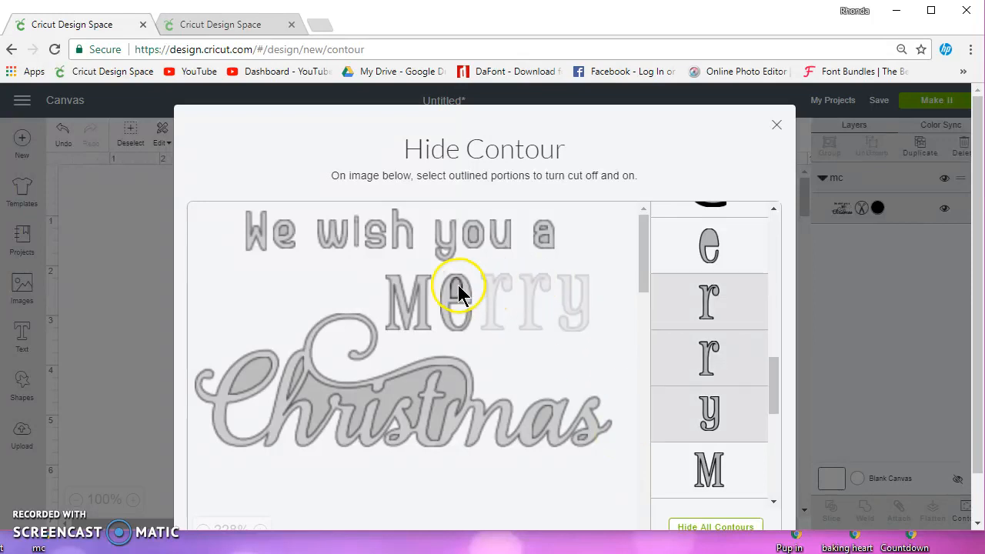
left_click(431, 296)
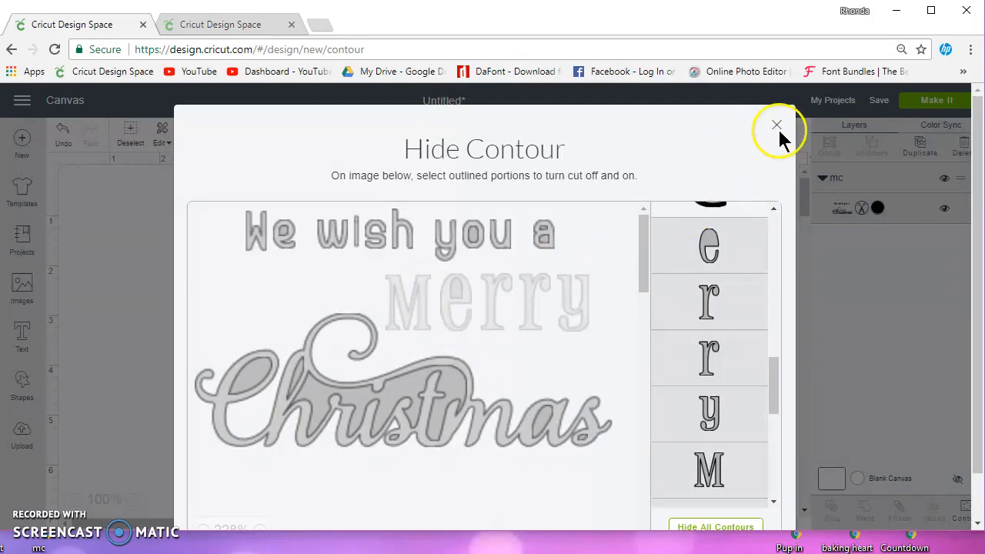
left_click(777, 125)
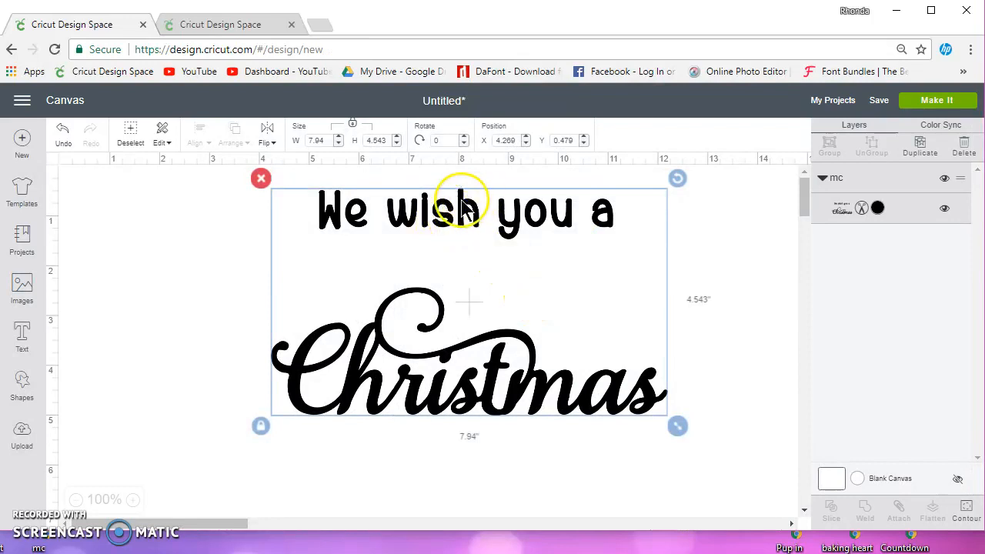
Reposition the phrase on the canvas, briefly opening and closing the Contour dialog.
left_click_drag(462, 300, 362, 331)
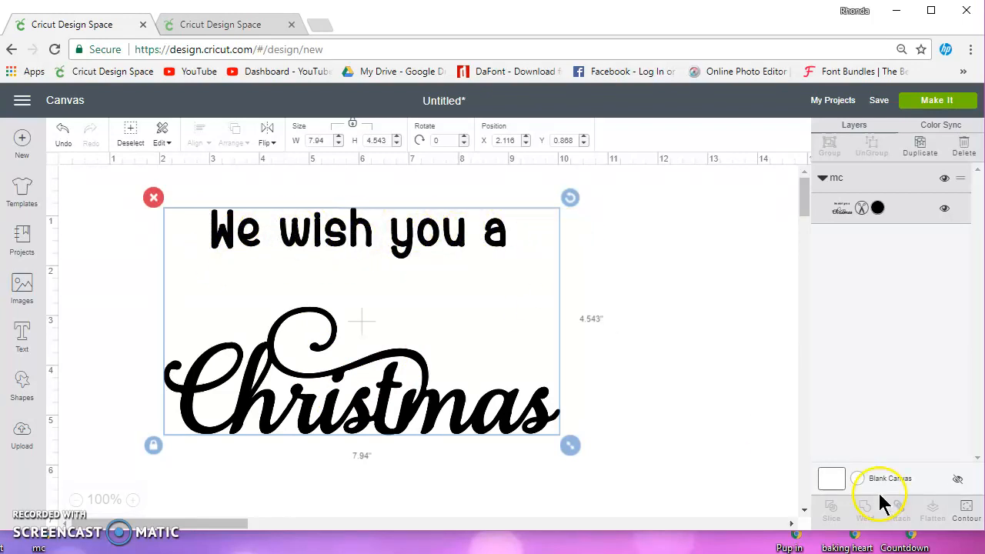
left_click(966, 508)
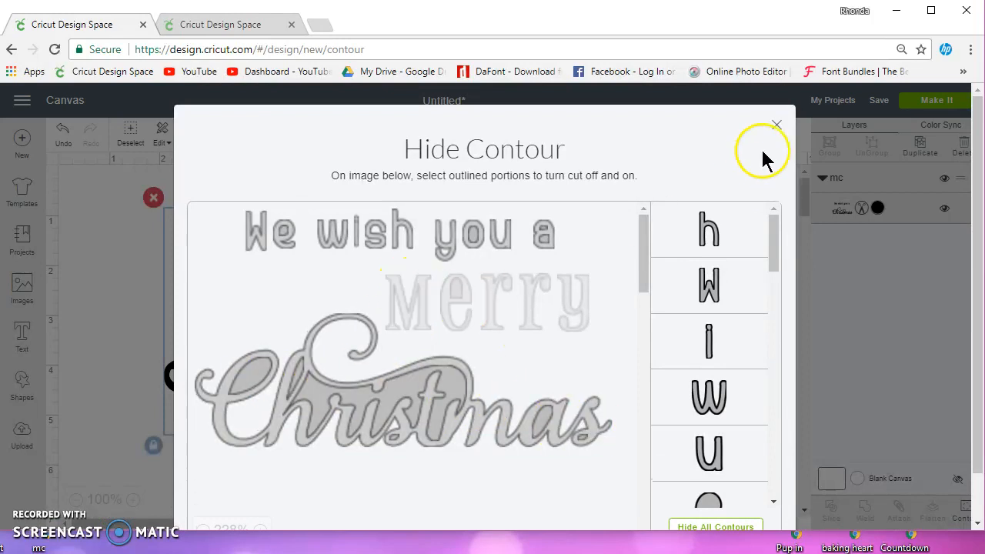
left_click(776, 124)
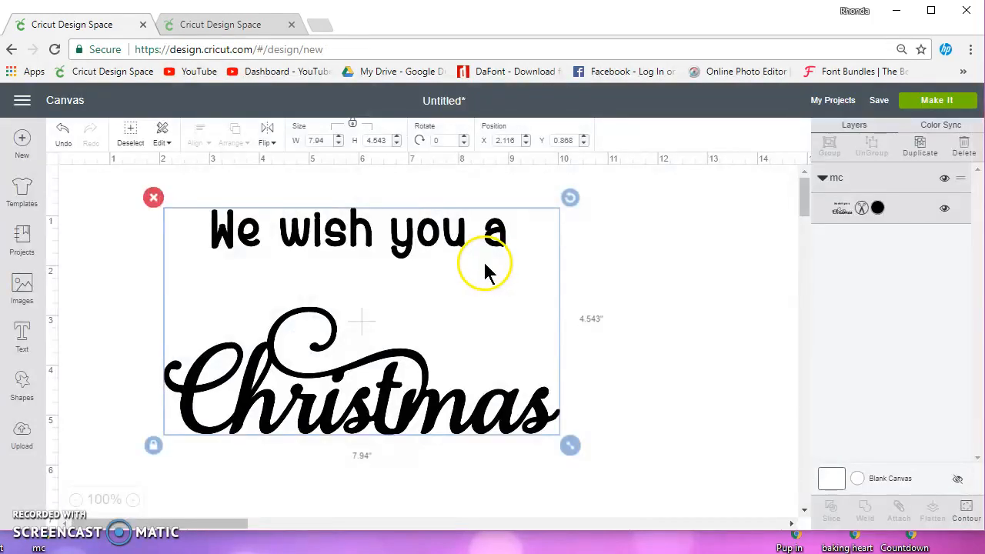
left_click_drag(485, 270, 485, 254)
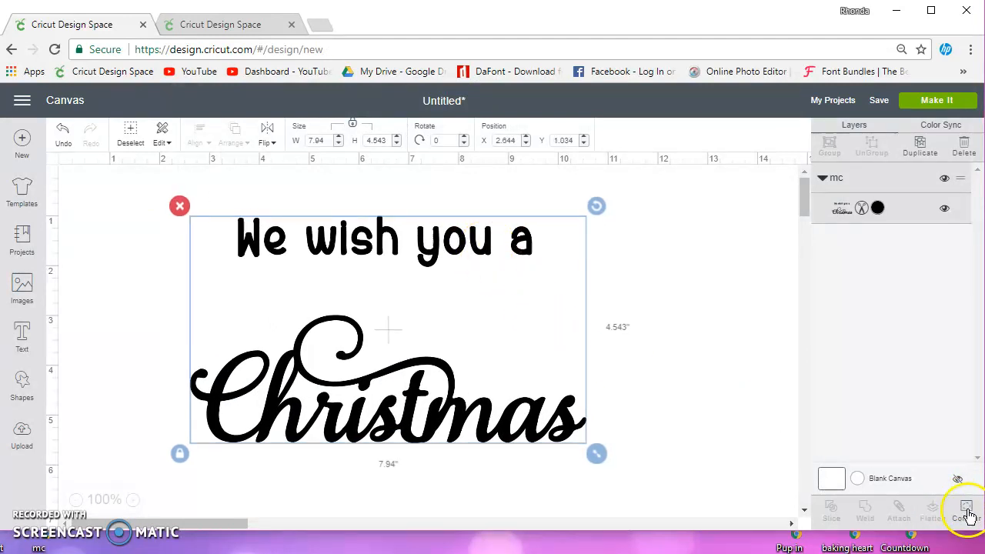
Show all contours so Merry returns, close the dialog, and deselect the design.
left_click(966, 506)
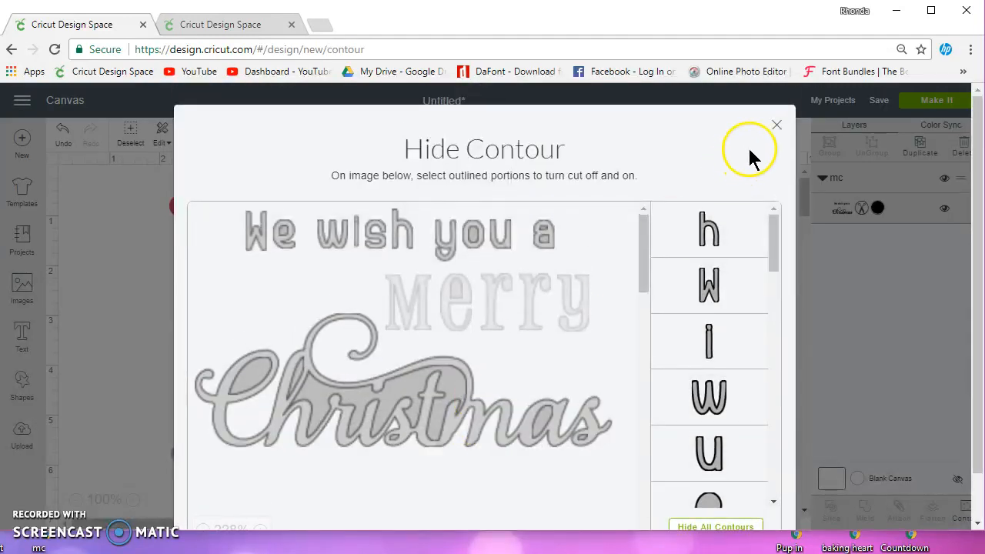
left_click(715, 526)
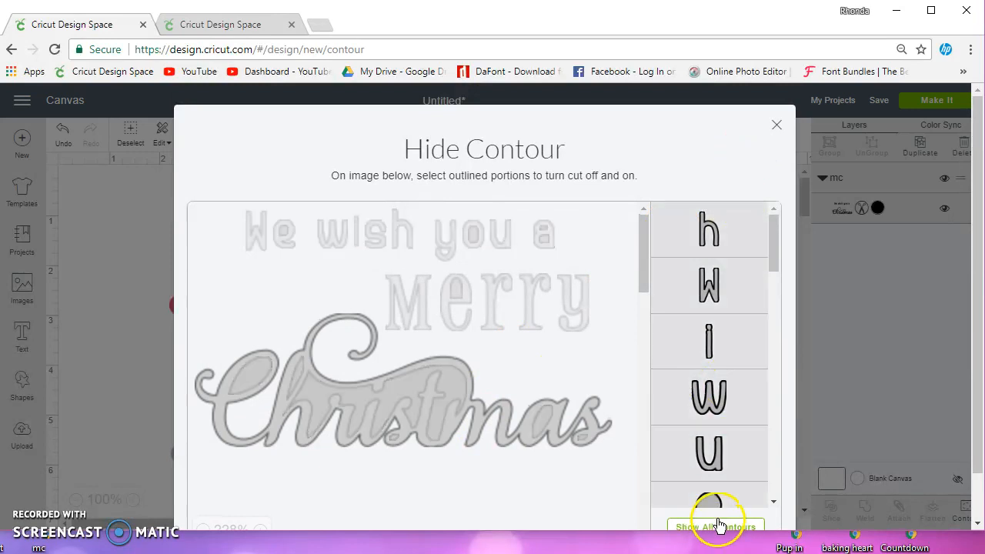
left_click(714, 526)
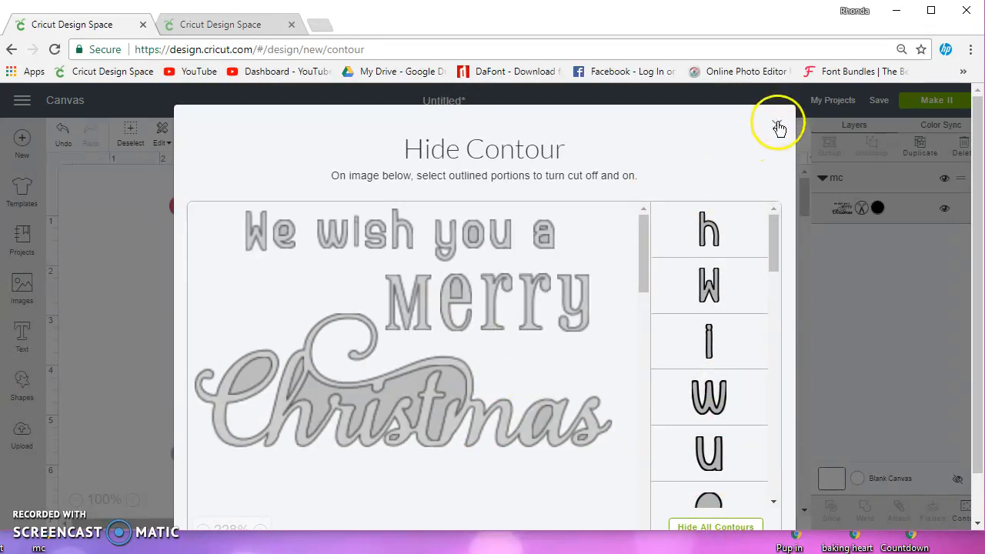
left_click(777, 127)
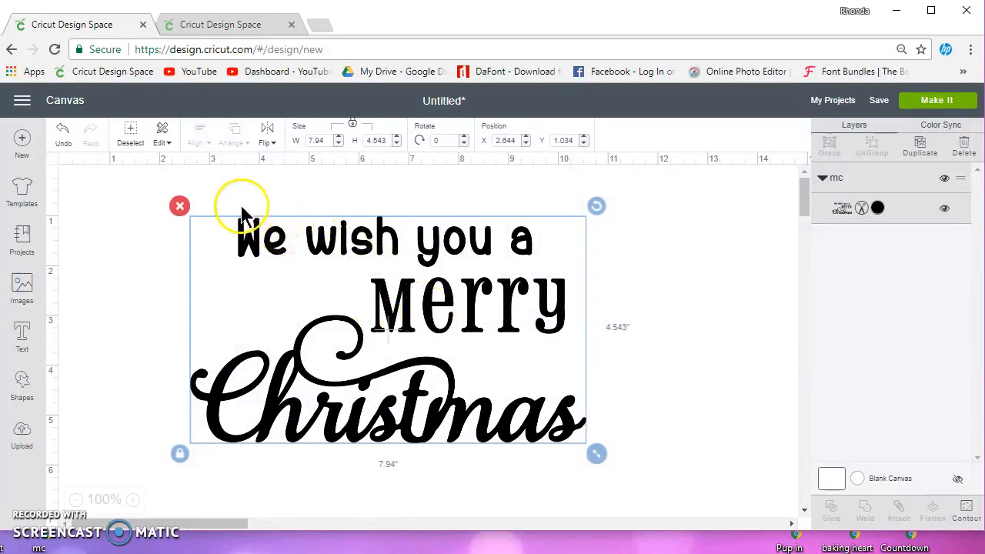
mouse_move(421, 411)
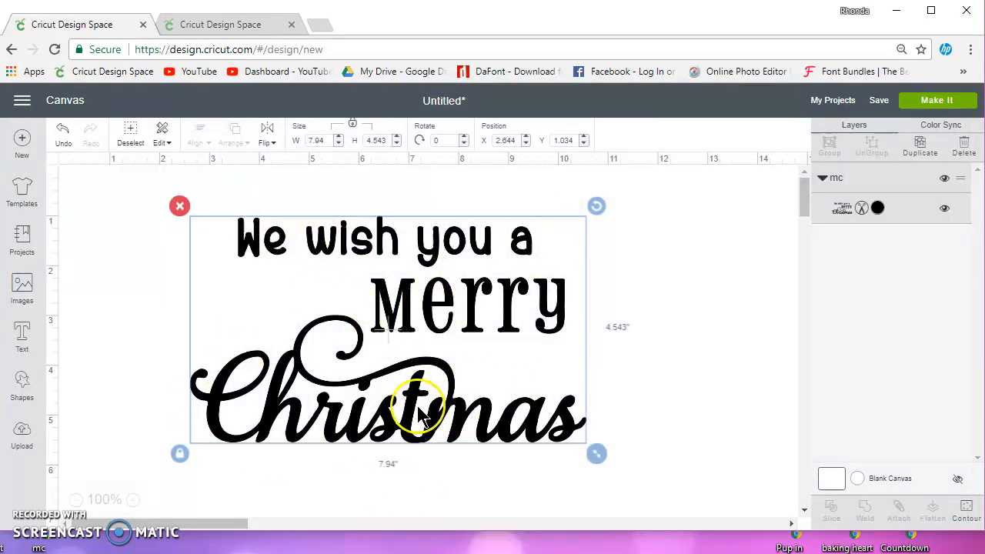
left_click(616, 431)
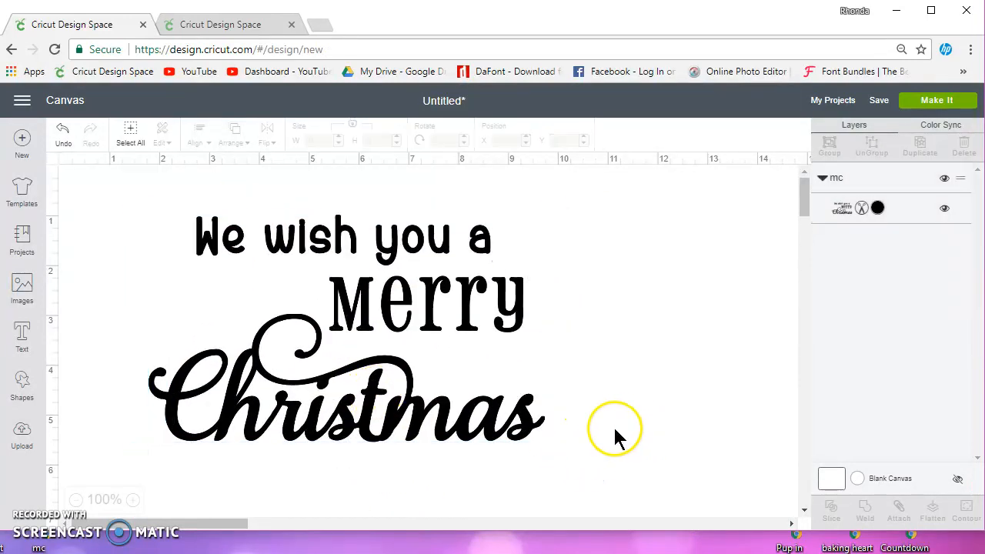